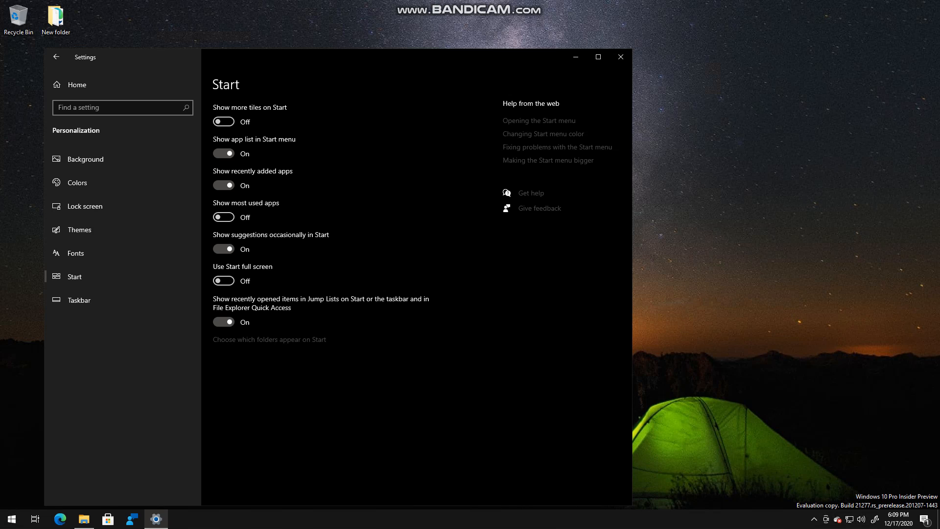
mouse_move(250, 403)
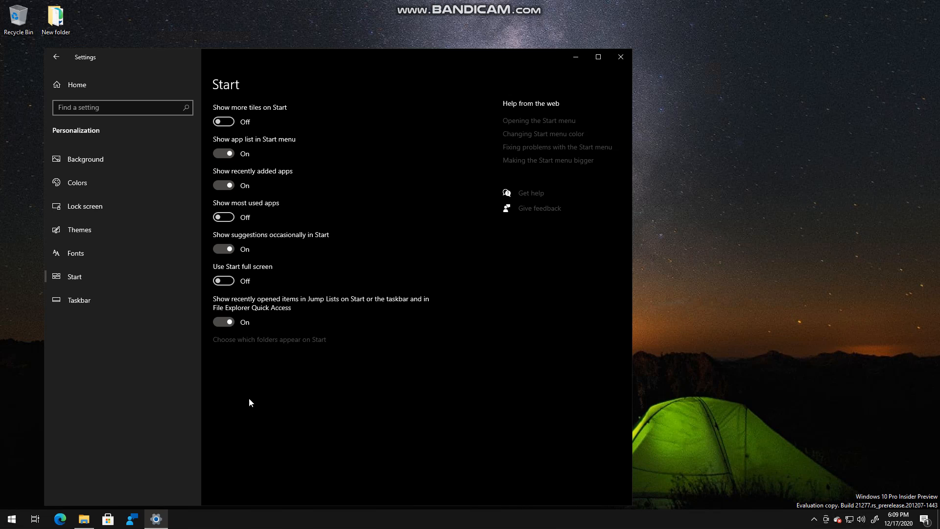
Open the Start menu over the Start personalization settings page.
click(10, 519)
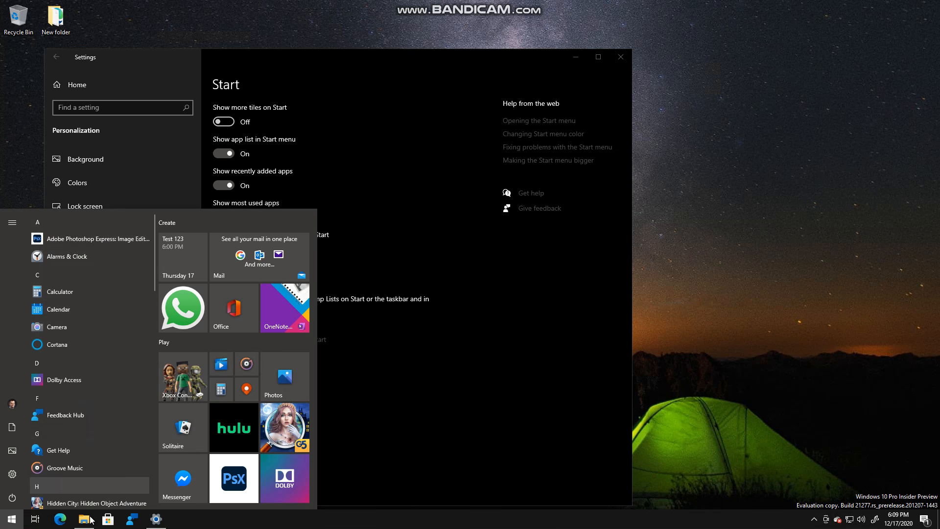
Open File Explorer on Quick access to review its six frequent folders and five recent files.
click(83, 518)
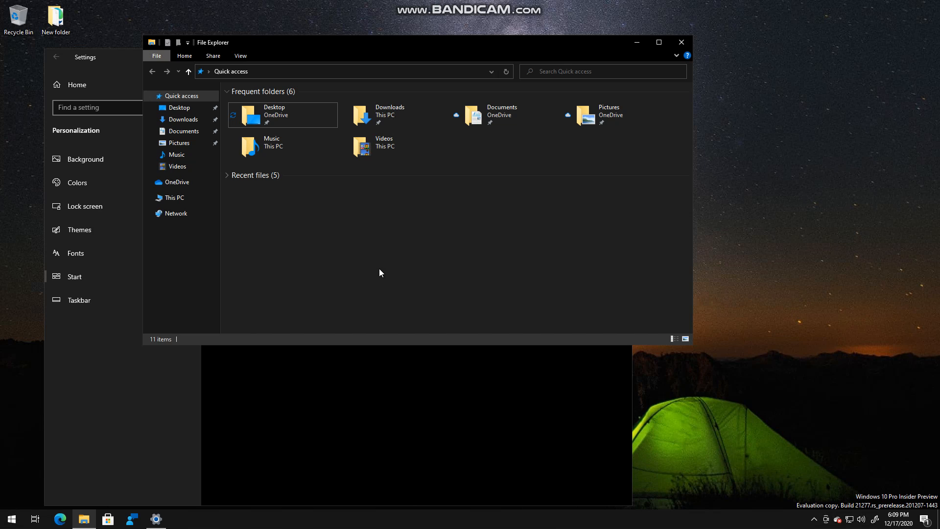
mouse_move(399, 268)
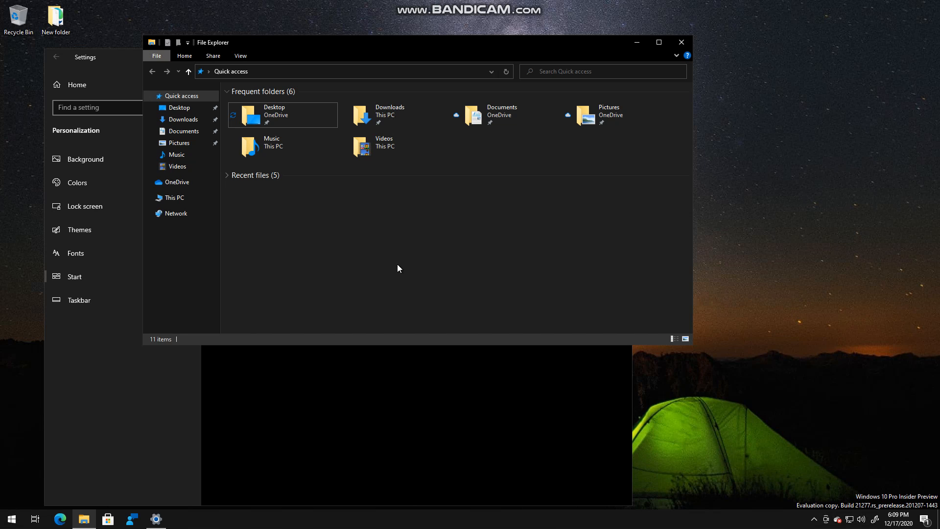
mouse_move(530, 331)
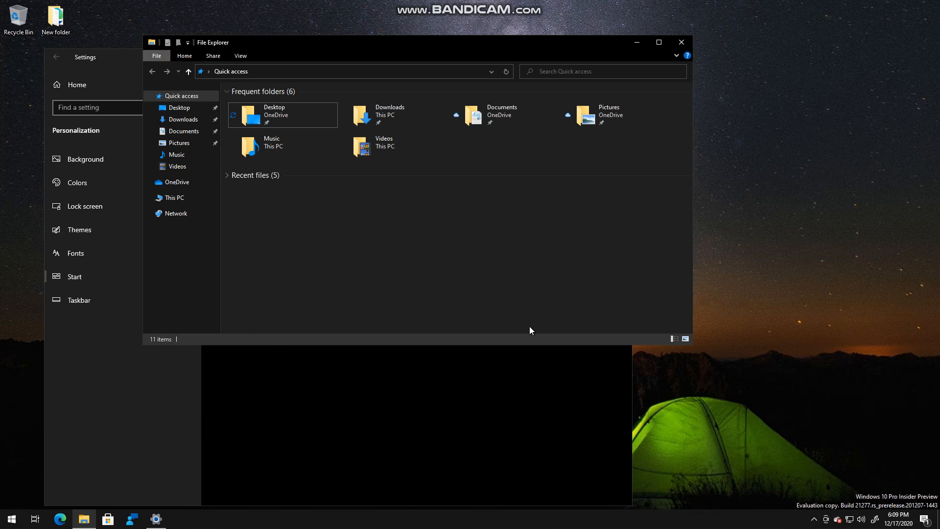
mouse_move(504, 328)
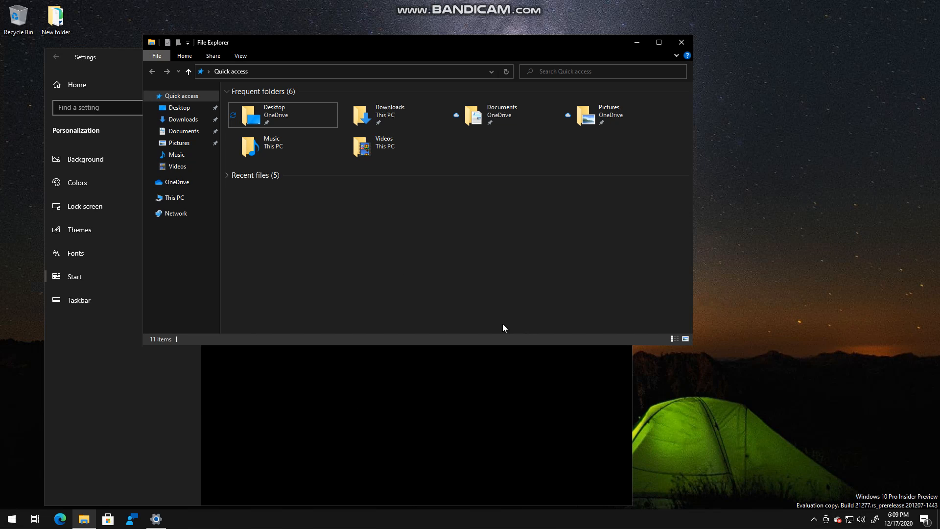
mouse_move(371, 306)
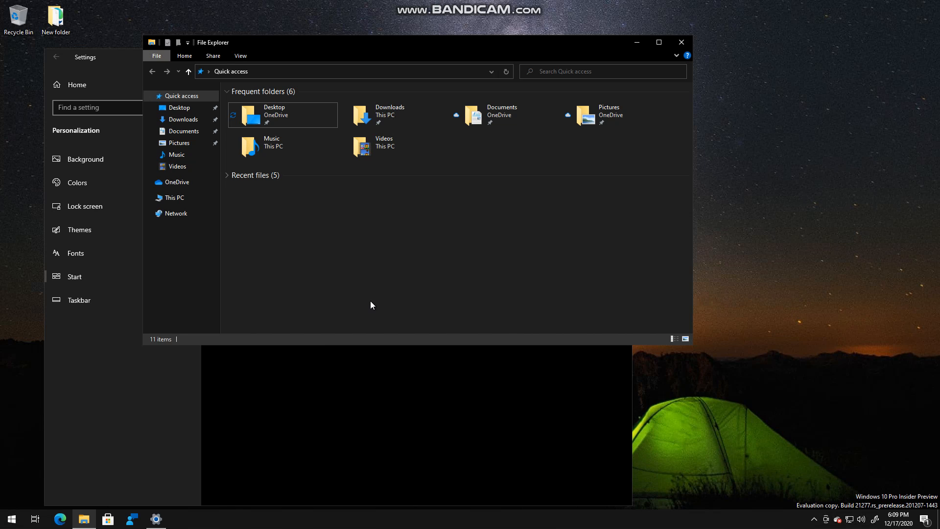
mouse_move(303, 437)
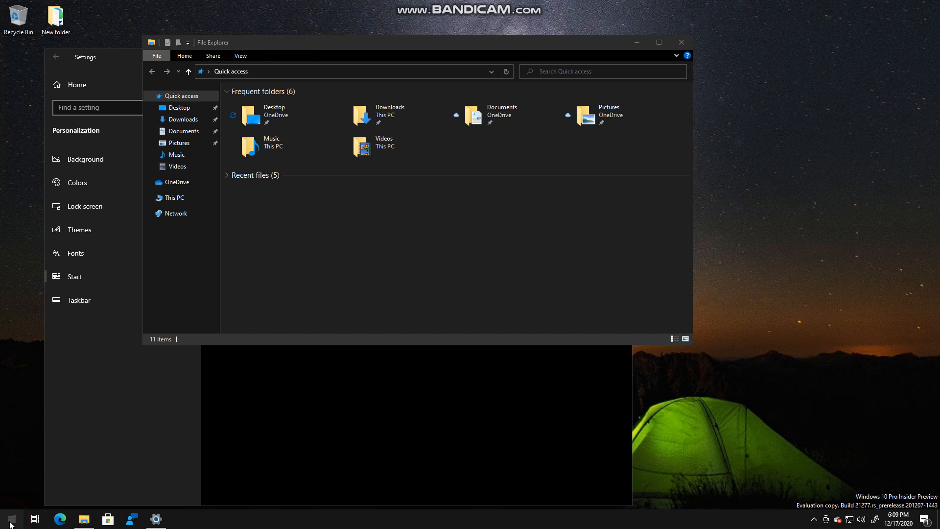
Switch 'Show recently opened items in Jump Lists' to Off on the Start settings page.
click(10, 519)
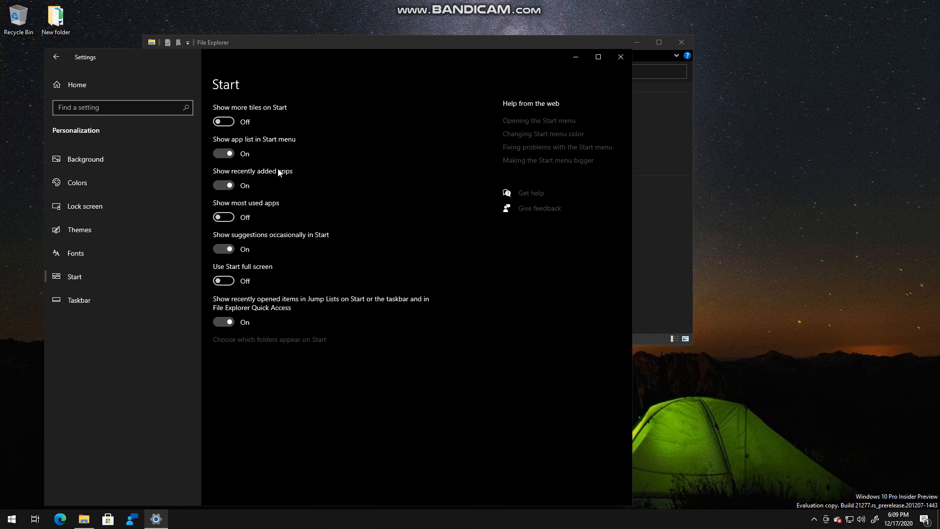
mouse_move(291, 292)
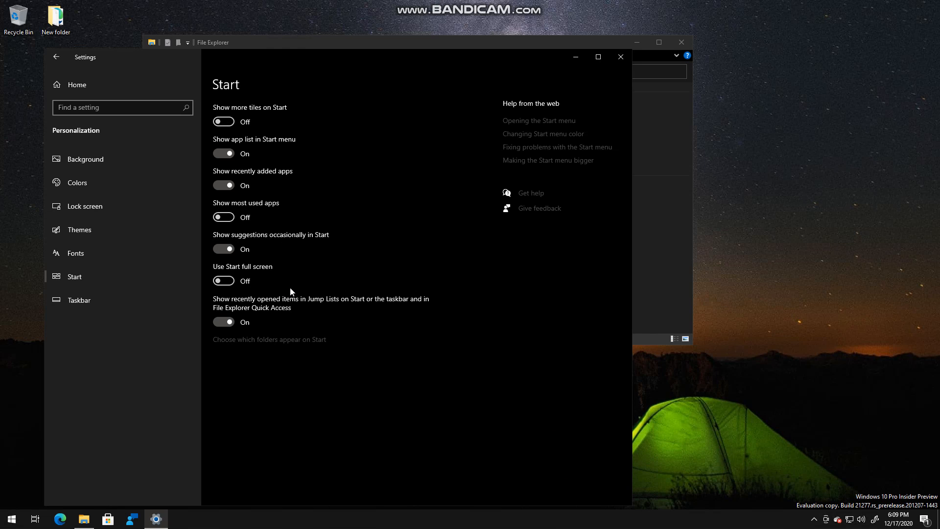
click(11, 519)
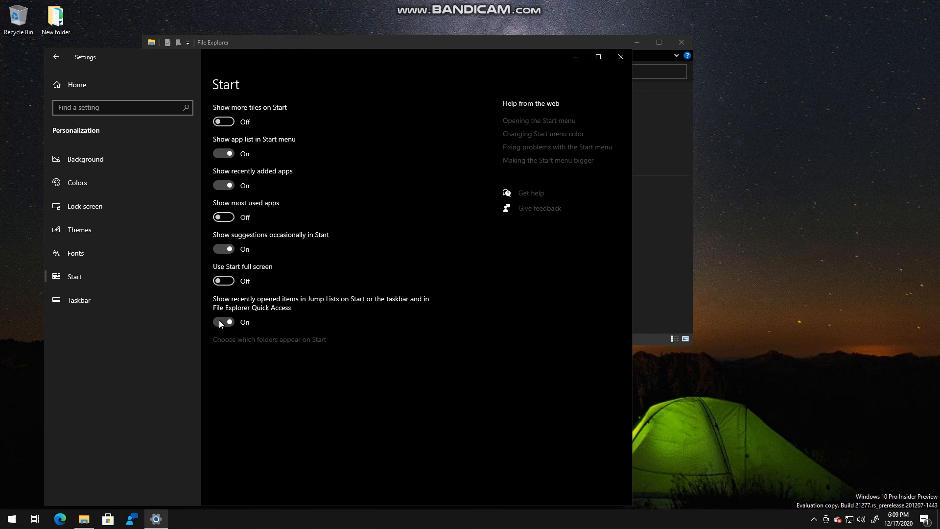
click(223, 322)
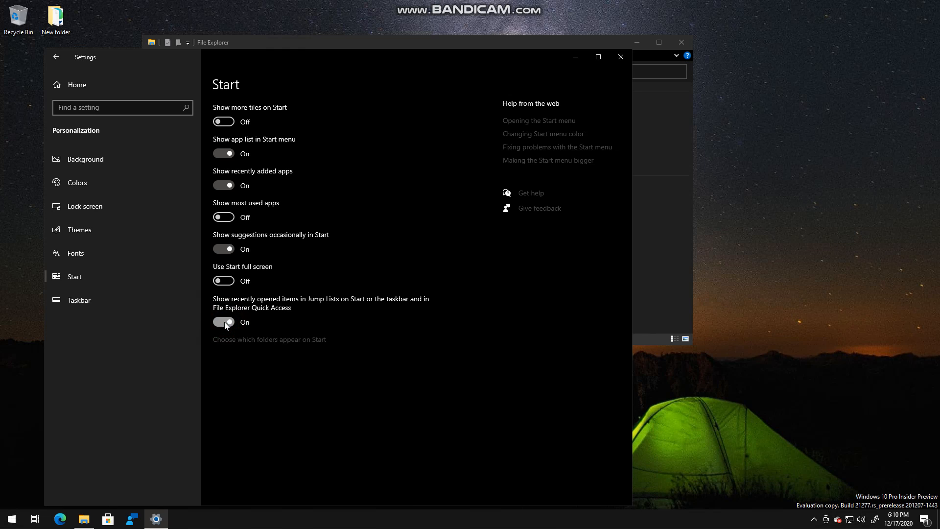
click(223, 322)
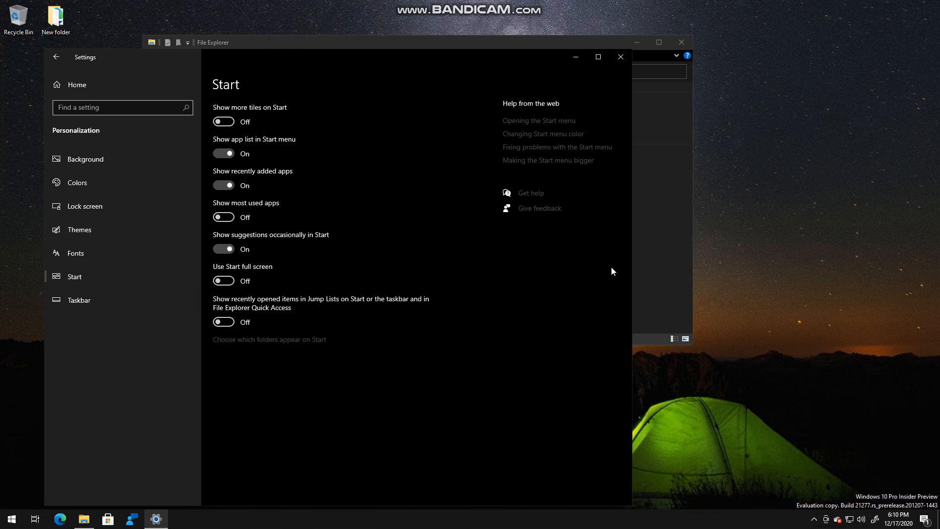
click(84, 519)
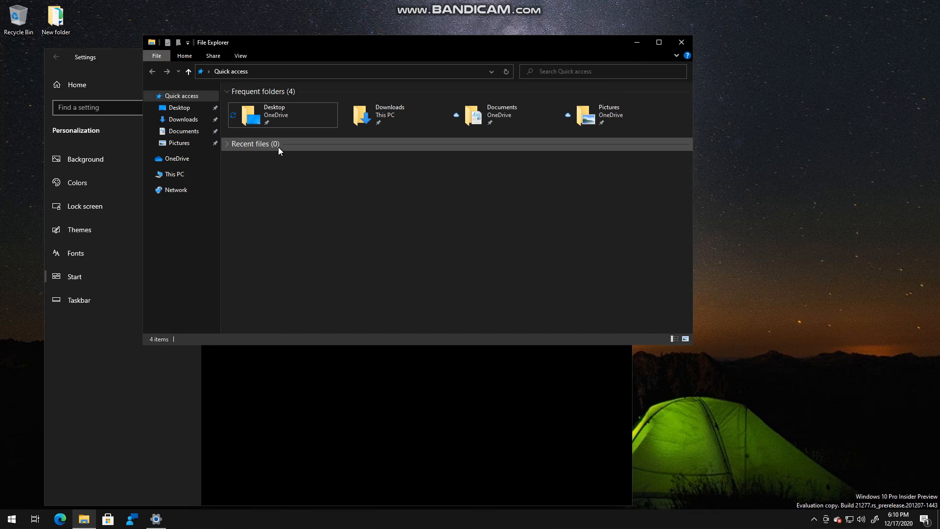
mouse_move(267, 155)
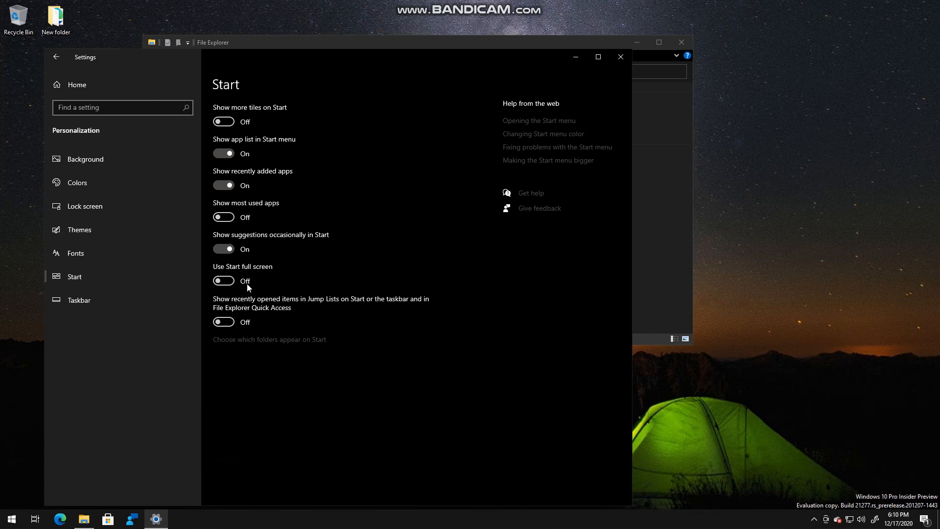
Confirm Quick access lists zero recent files, then browse the Downloads folder.
click(223, 322)
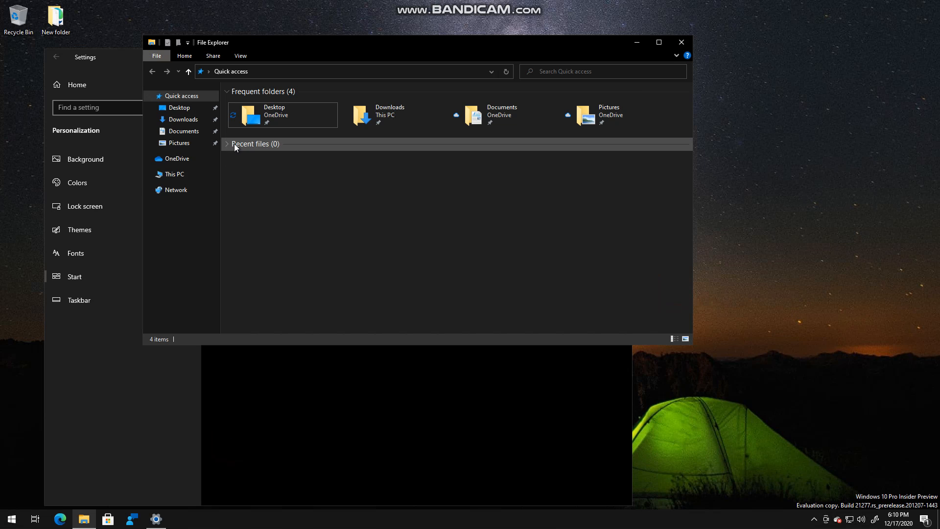
click(182, 118)
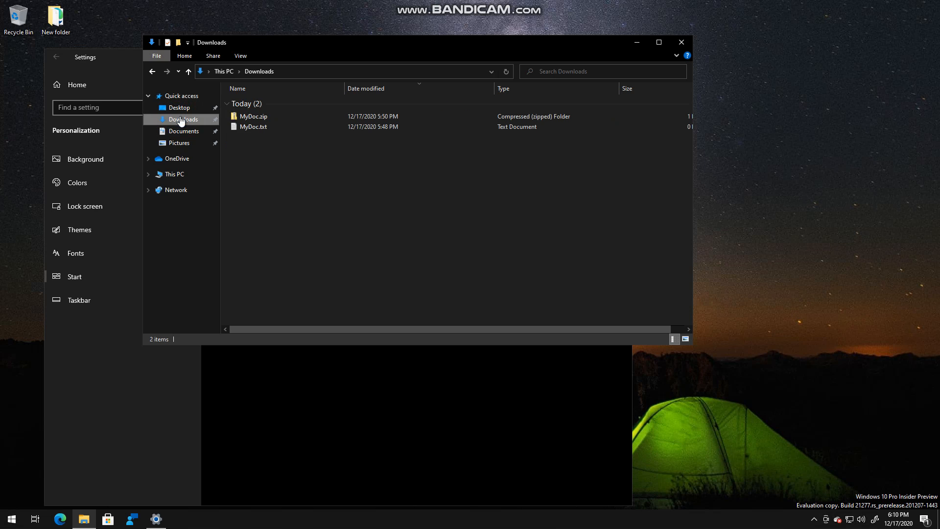
double_click(254, 126)
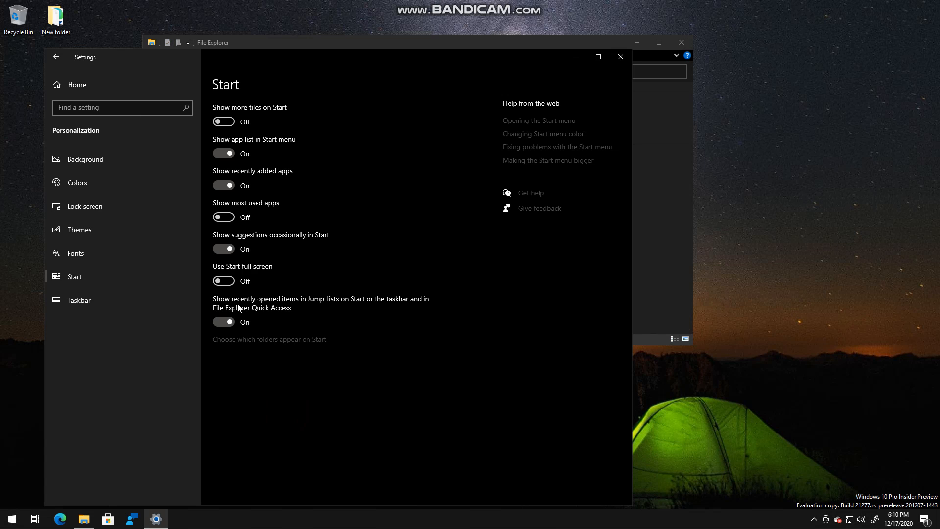
Recheck that Quick access has zero recent files, then return to Start settings with the toggle Off.
click(223, 322)
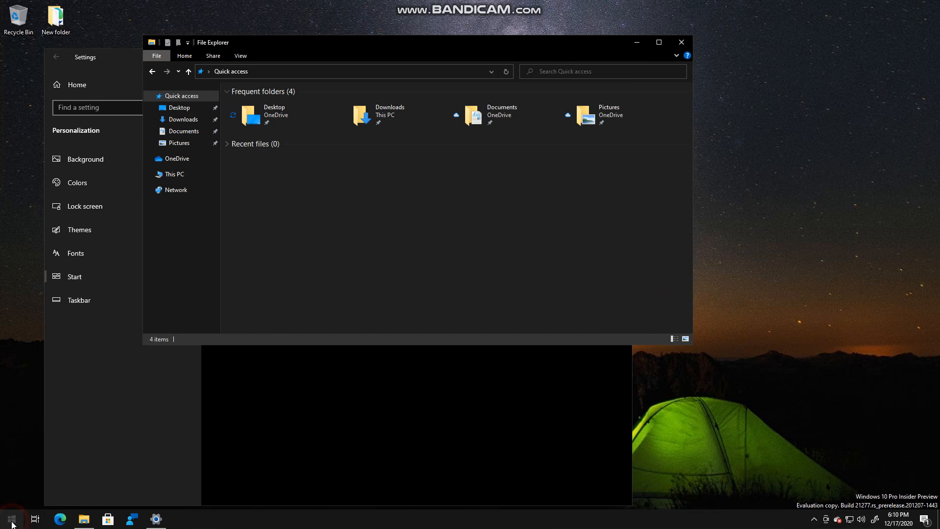
click(10, 520)
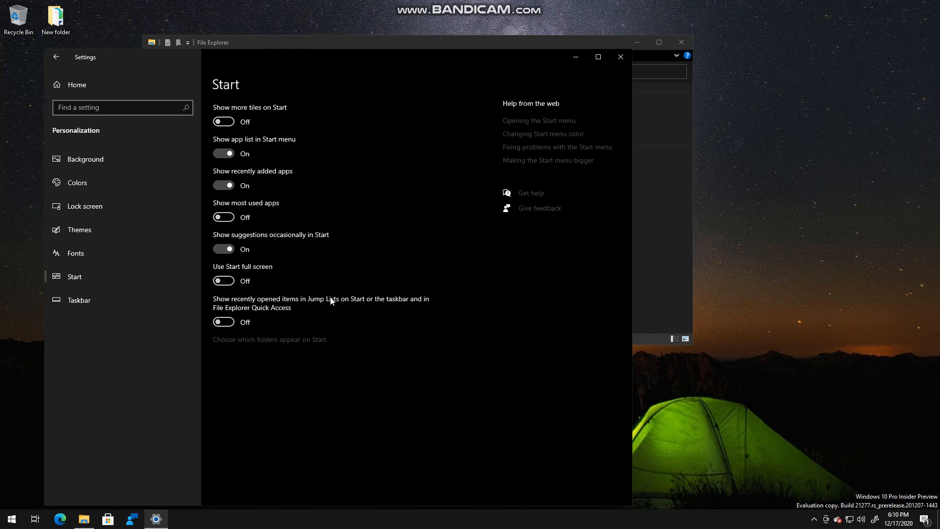
mouse_move(406, 307)
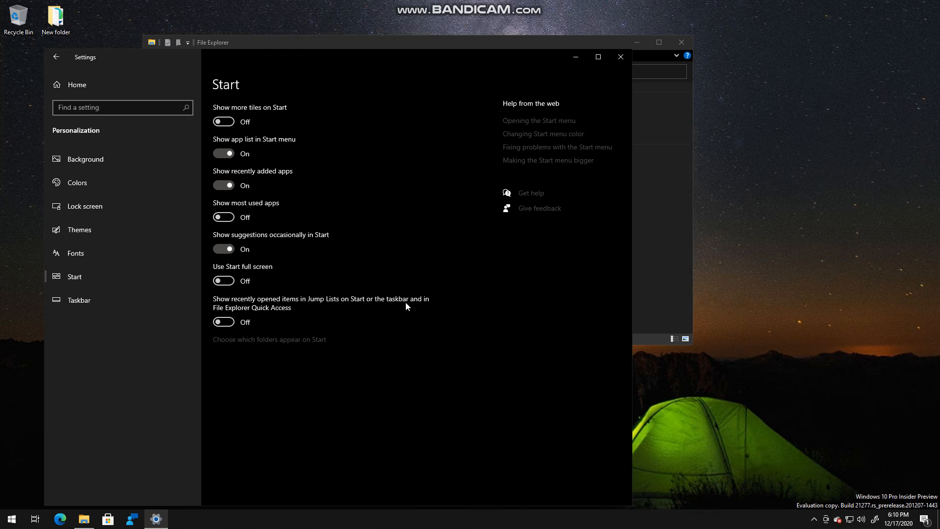
mouse_move(267, 320)
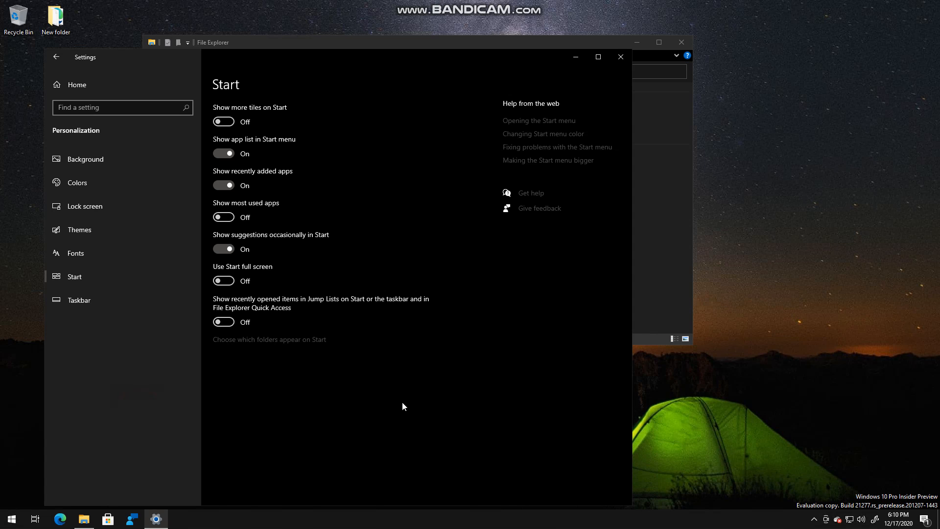
mouse_move(11, 519)
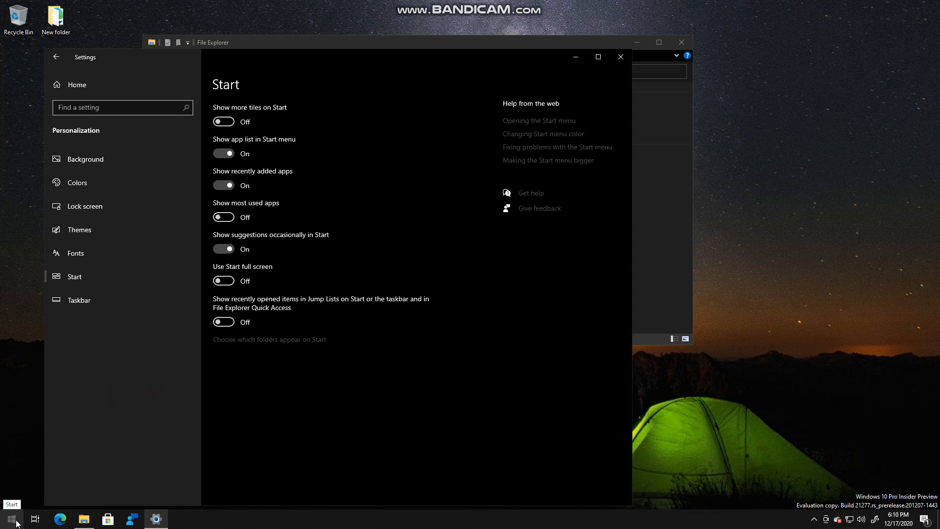